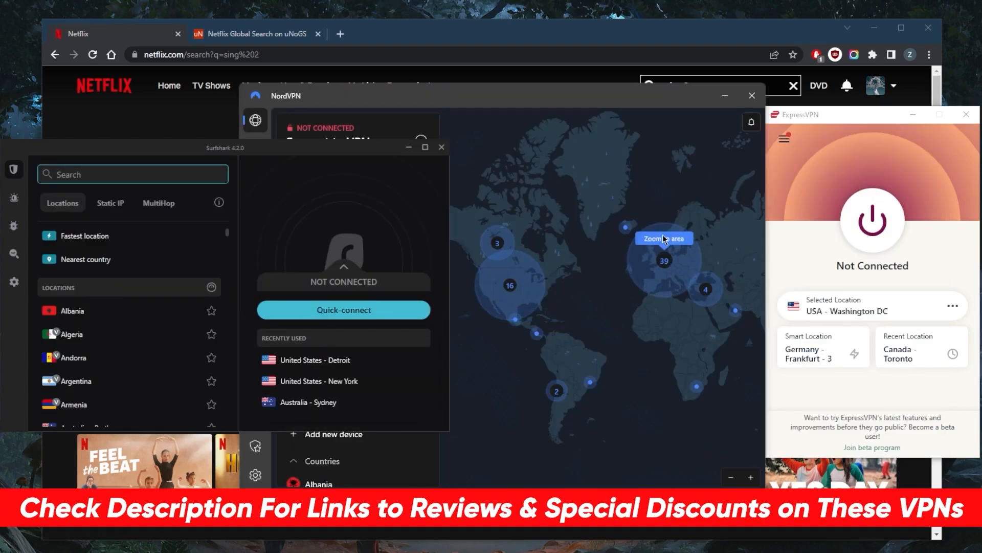
mouse_move(582, 262)
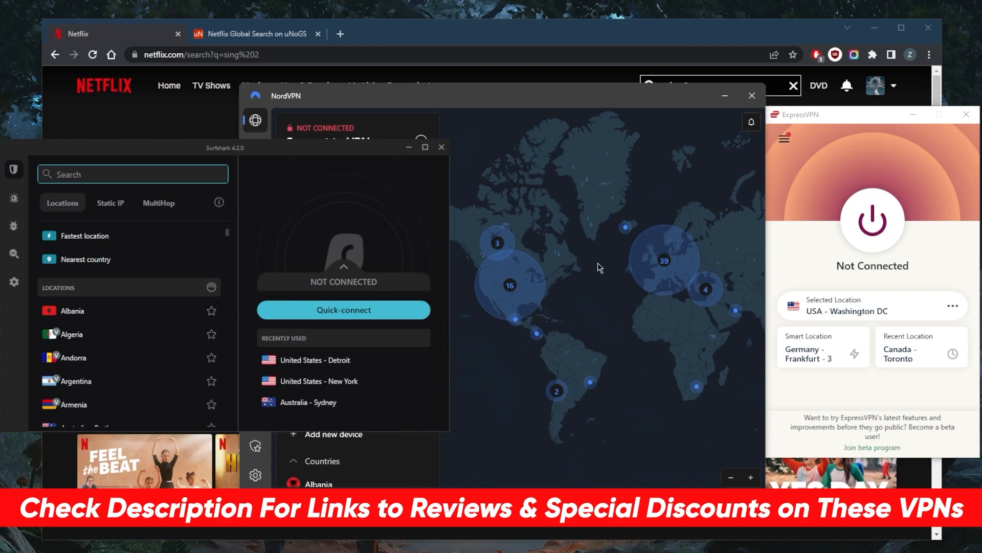
mouse_move(834, 115)
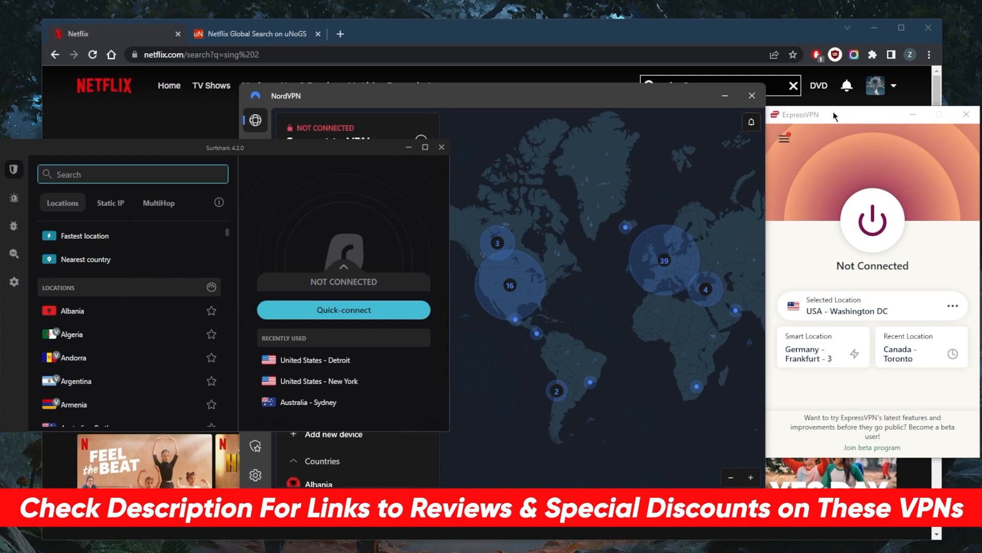
mouse_move(562, 201)
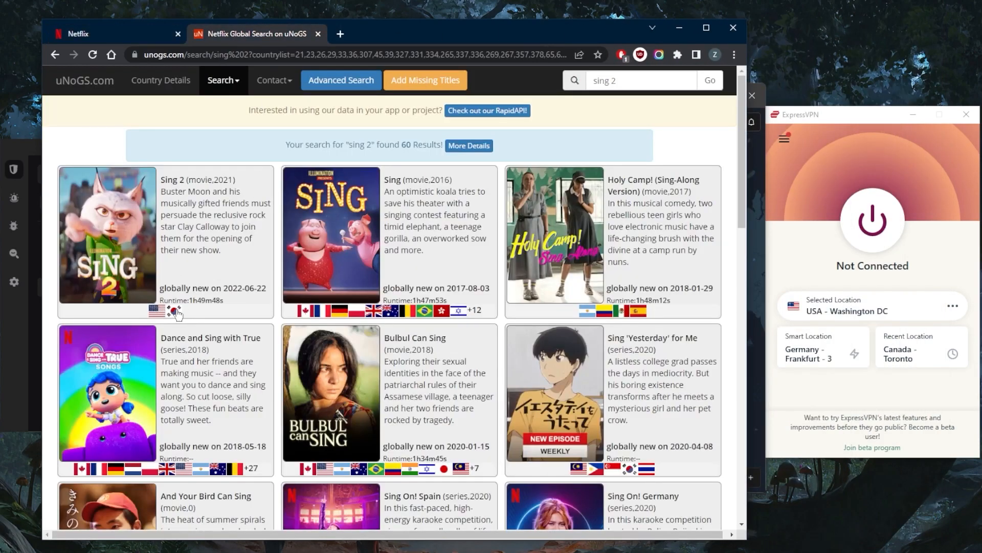
Step: Return to the Netflix tab showing 'sing 2' results without Sing 2 itself
left_click(113, 34)
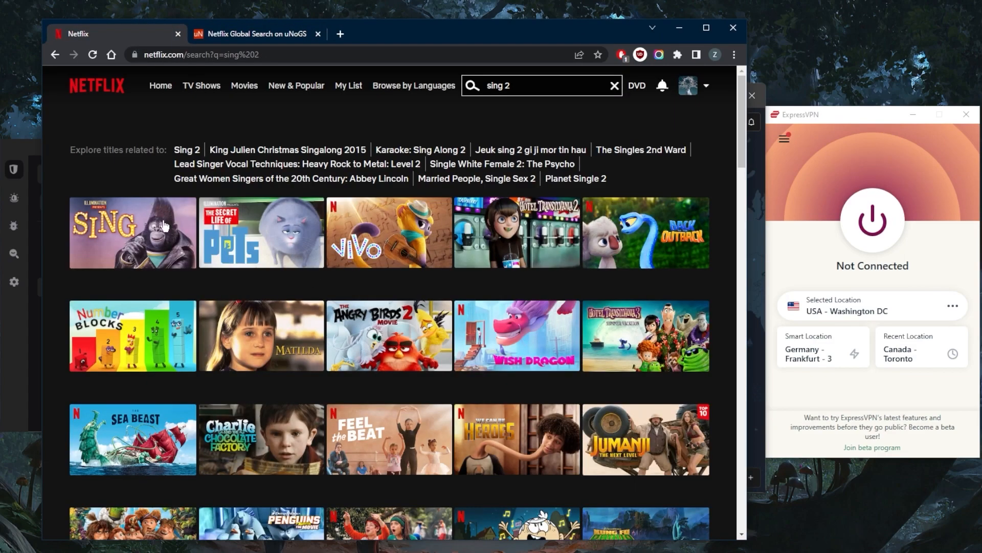
left_click(513, 85)
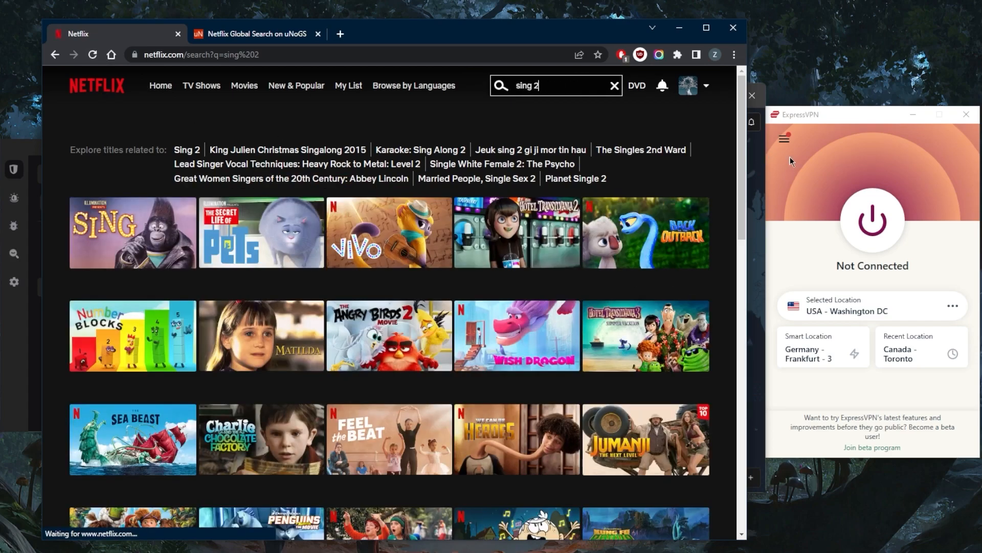
Step: Open VPN Locations from the ExpressVPN menu to list Americas countries
left_click(784, 138)
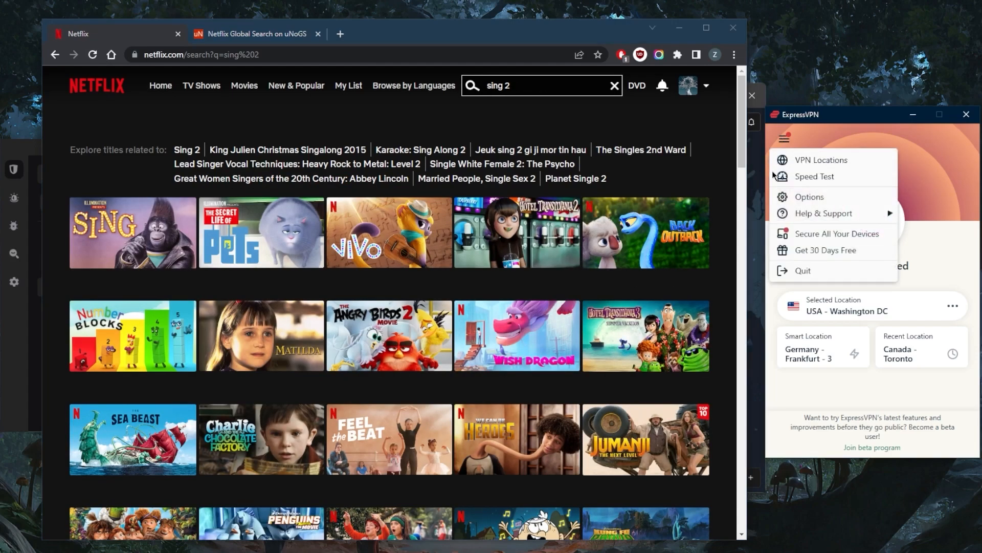
left_click(821, 159)
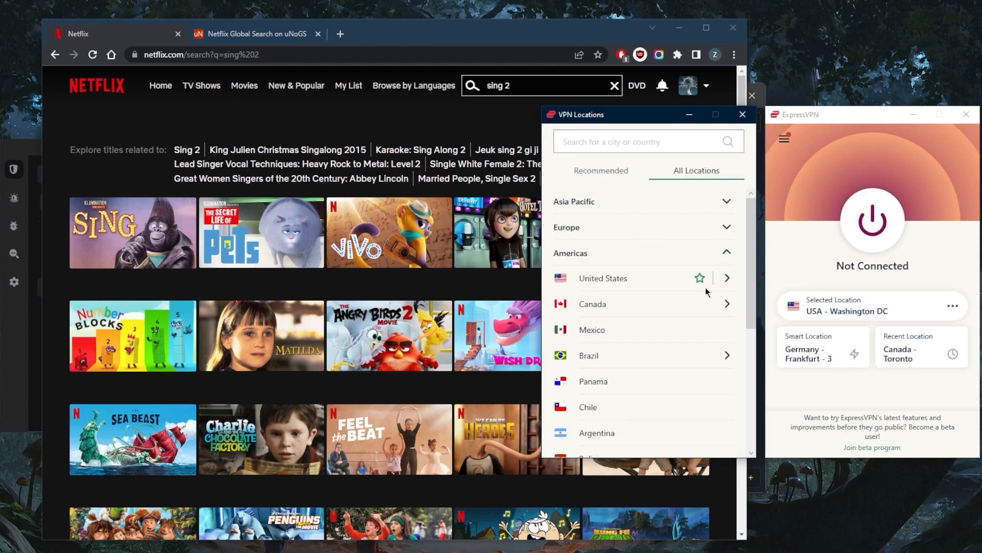
mouse_move(635, 290)
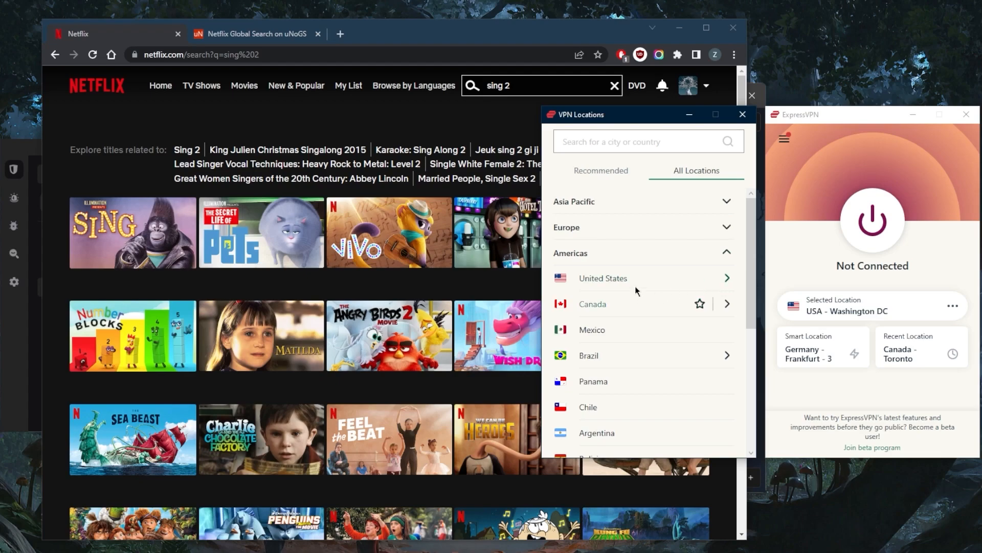
mouse_move(727, 279)
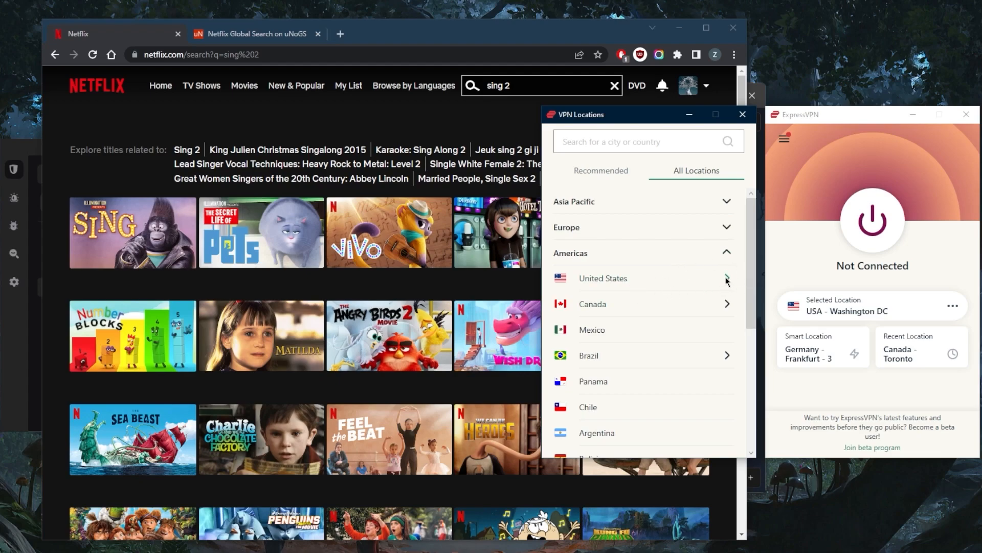
mouse_move(721, 292)
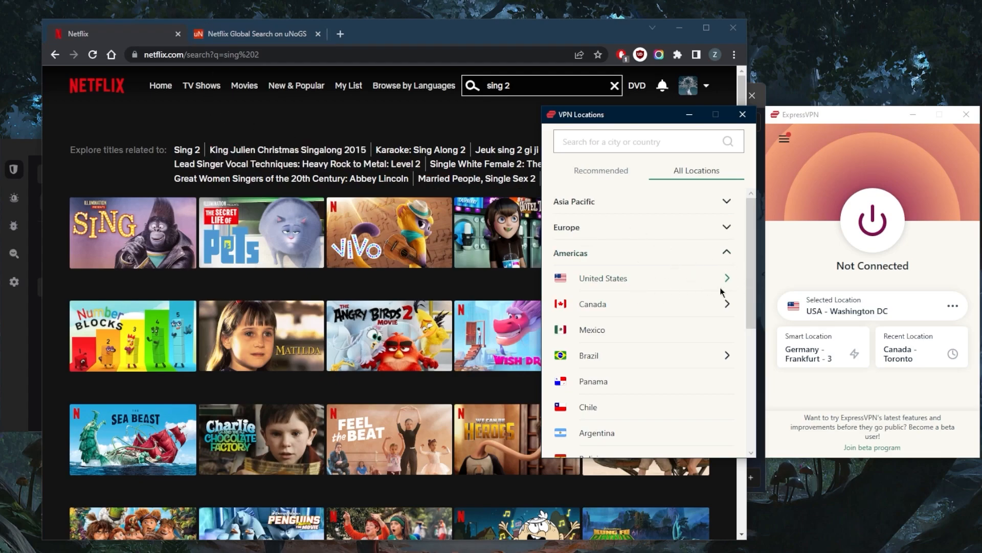
Step: Expand United States, select USA - Chicago, and connect
left_click(603, 277)
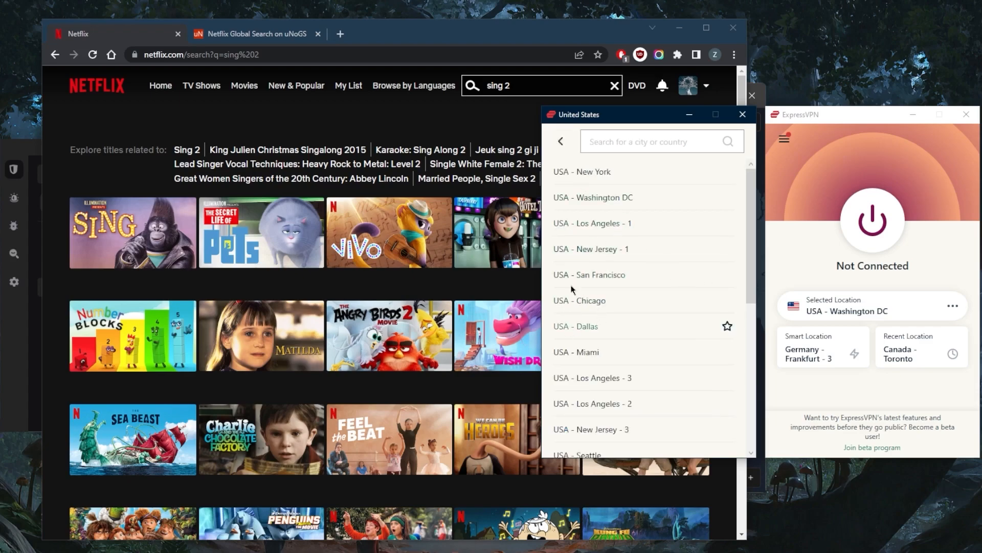
left_click(578, 300)
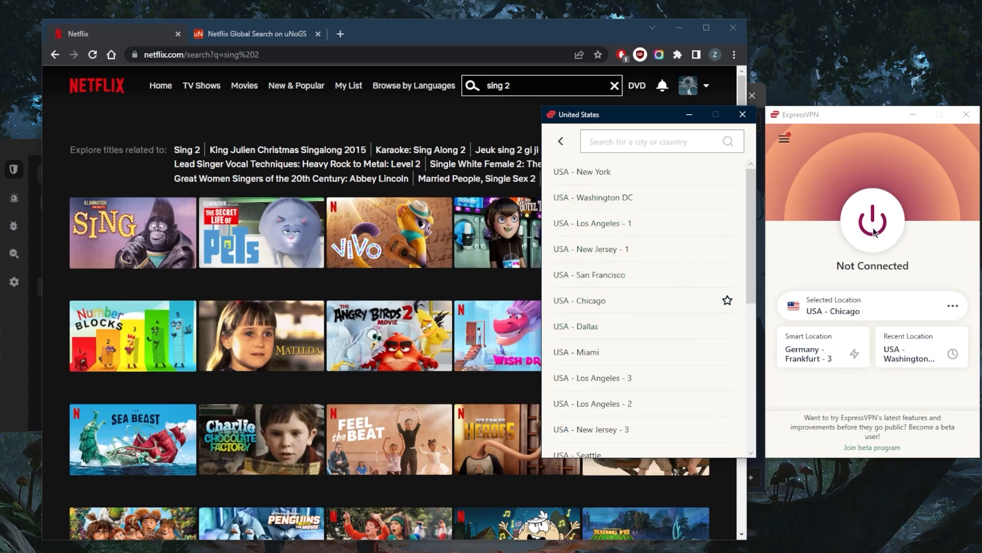
left_click(872, 220)
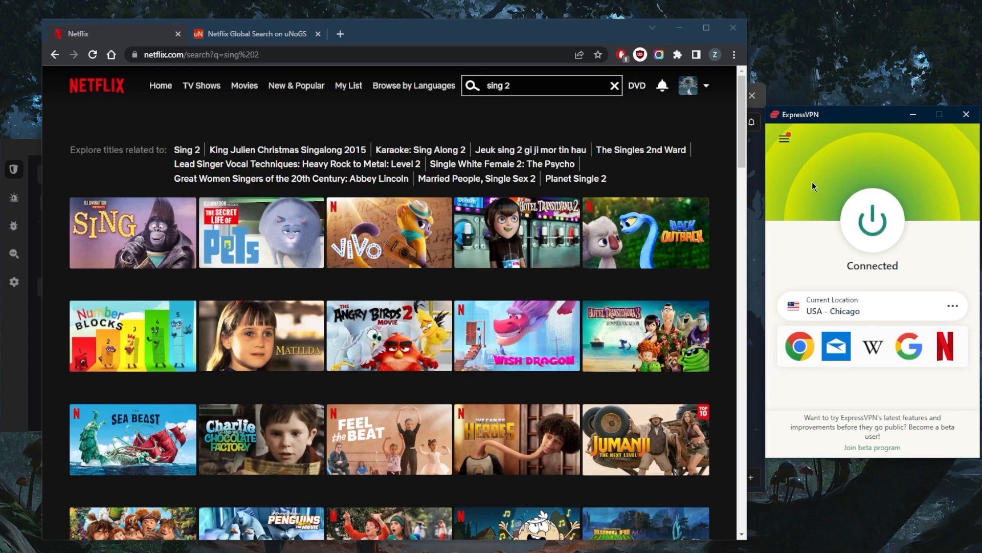
mouse_move(705, 178)
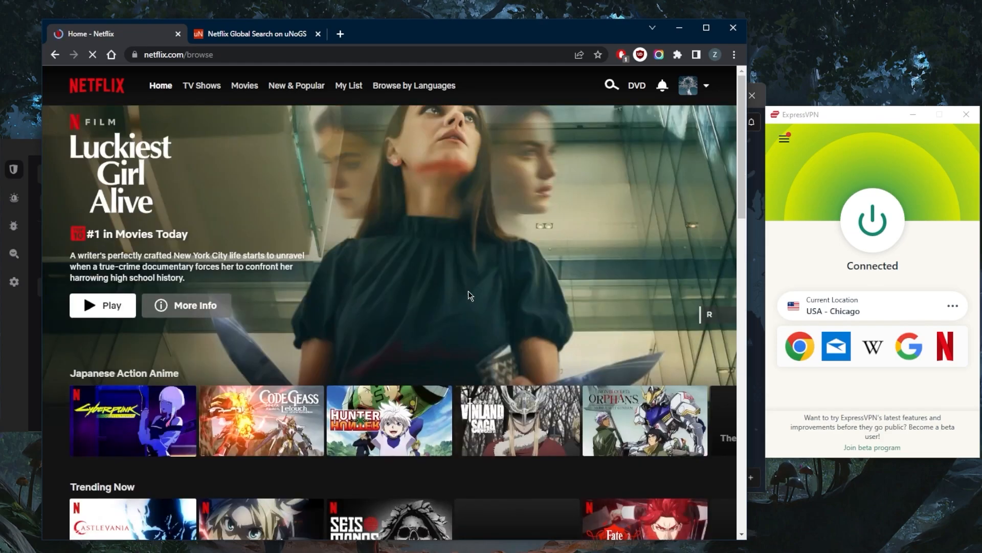
mouse_move(588, 286)
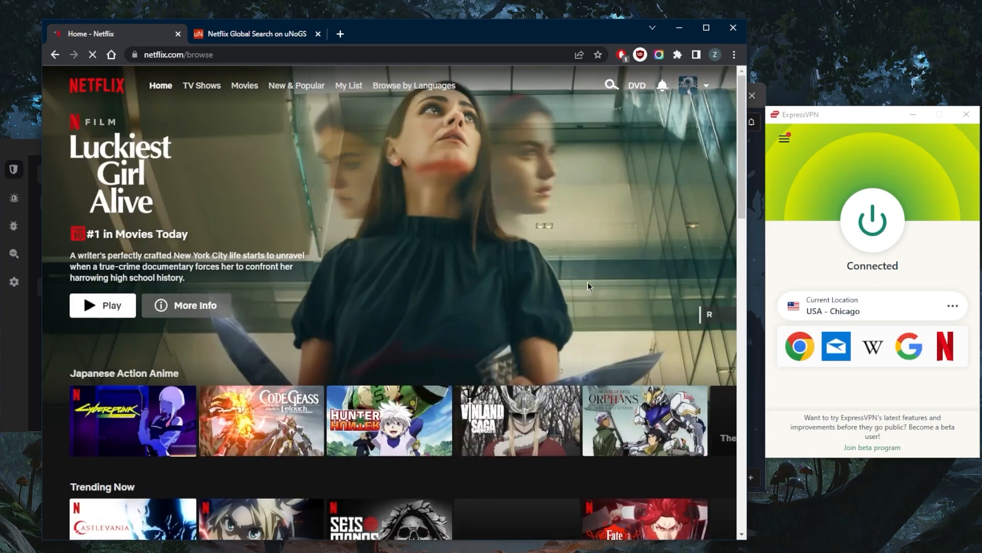